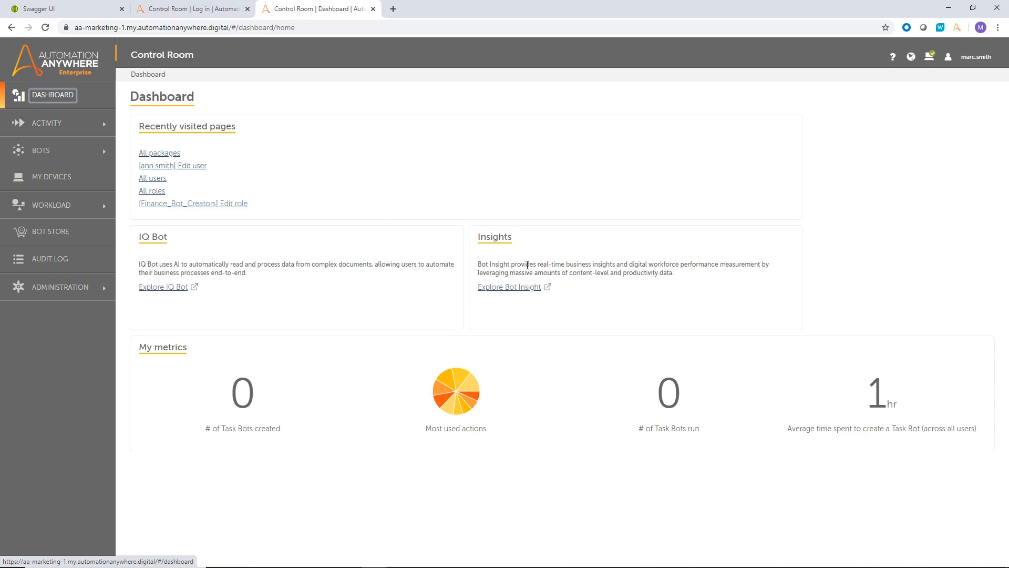
mouse_move(511, 286)
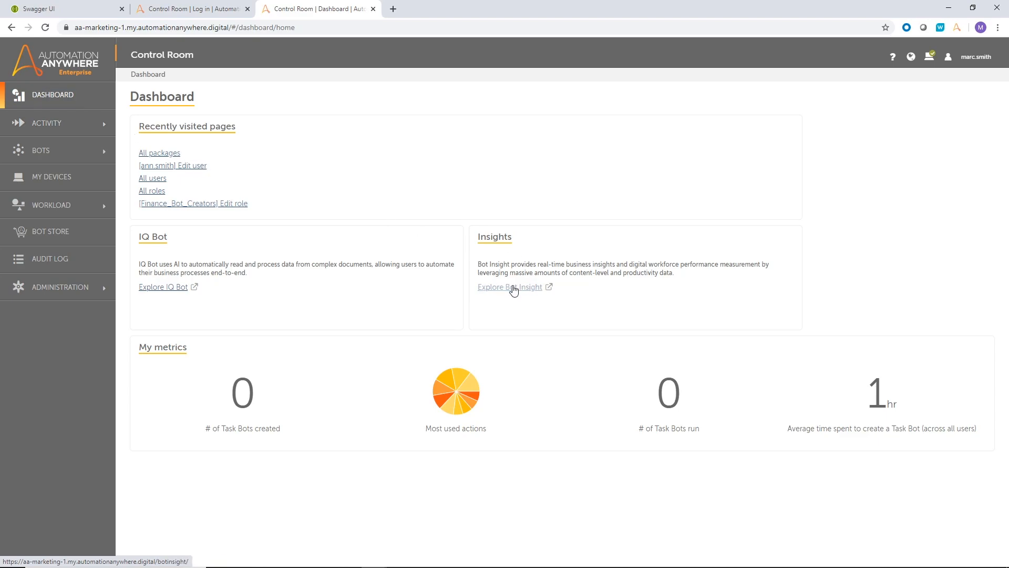
Step: Launch Bot Insight from the Control Room's Insights card via 'Explore Bot Insight'
click(507, 287)
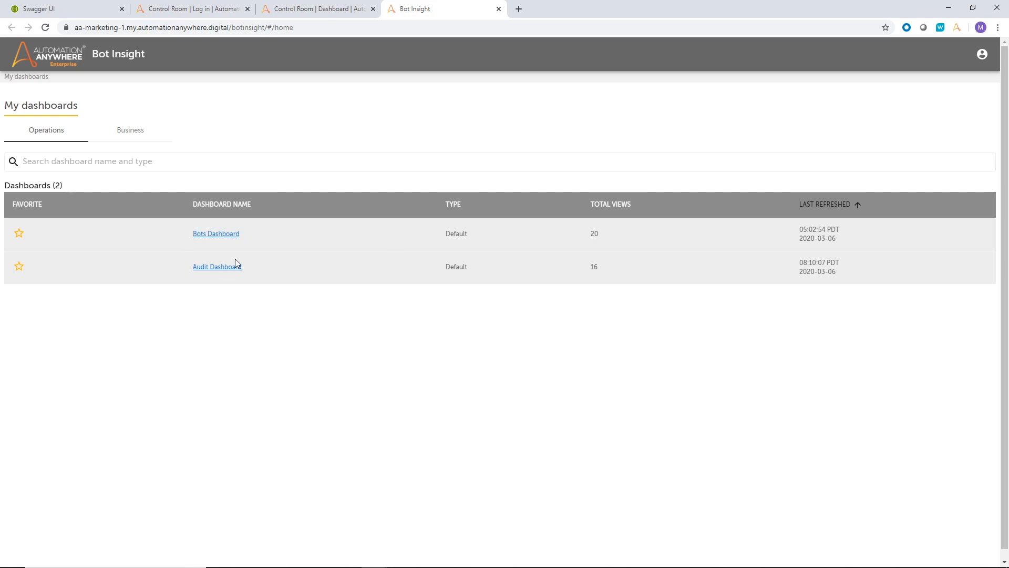
Step: View the Bots Dashboard's 64 runs (40 completed, 24 failed) and scroll the Failure Reasons table
click(215, 233)
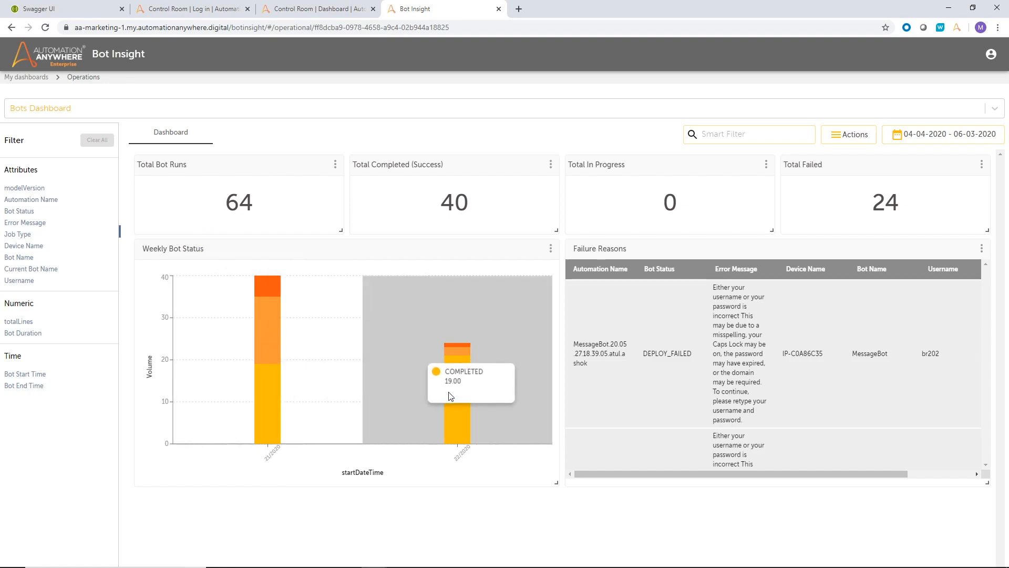
mouse_move(455, 355)
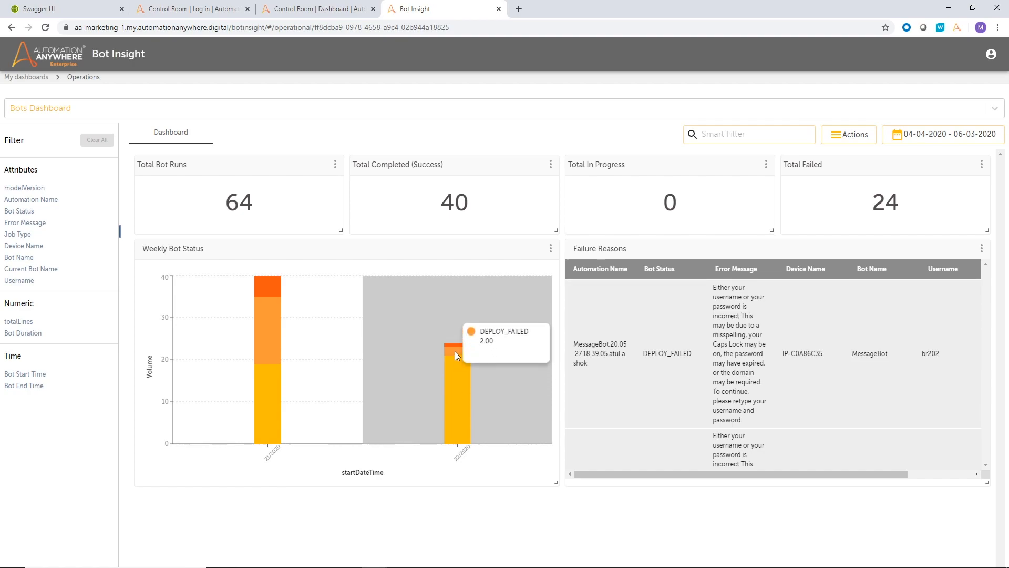
scroll(down, 3)
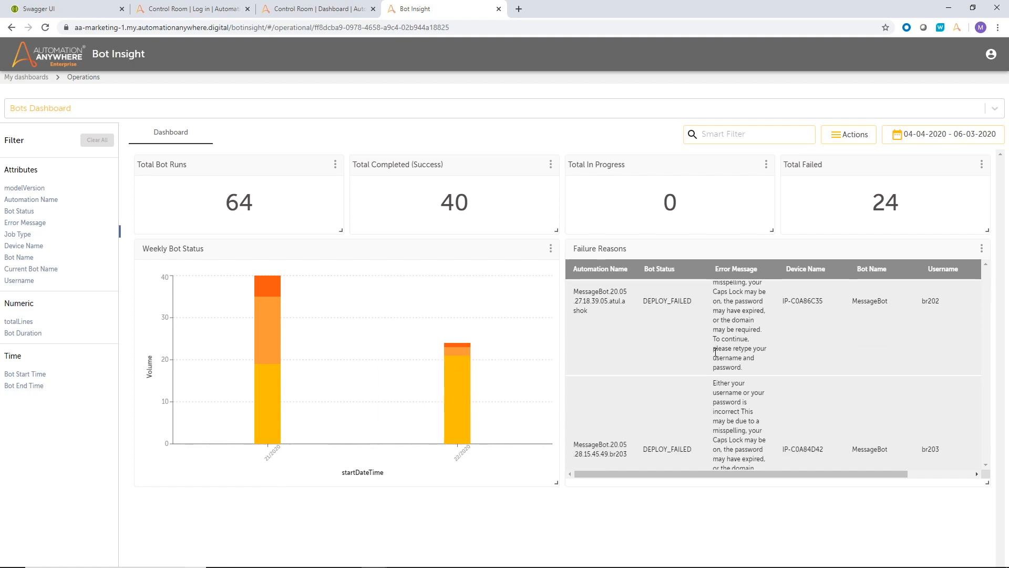
scroll(down, 3)
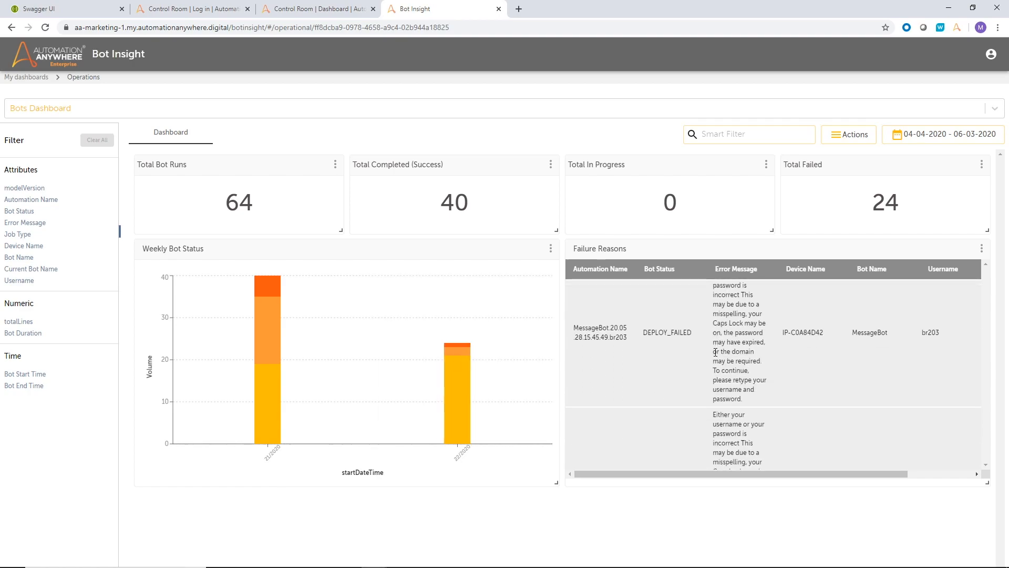
scroll(down, 3)
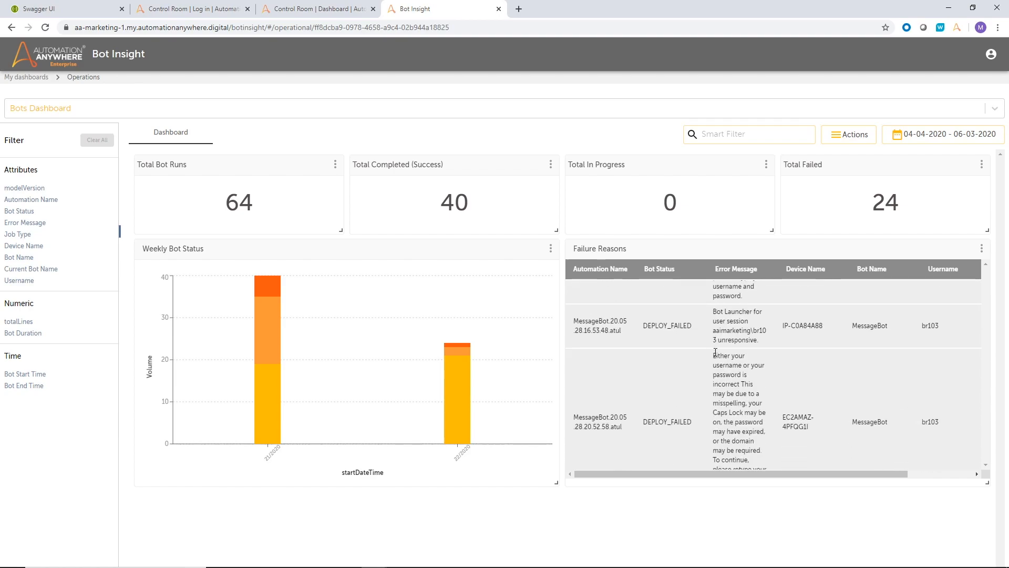
scroll(down, 3)
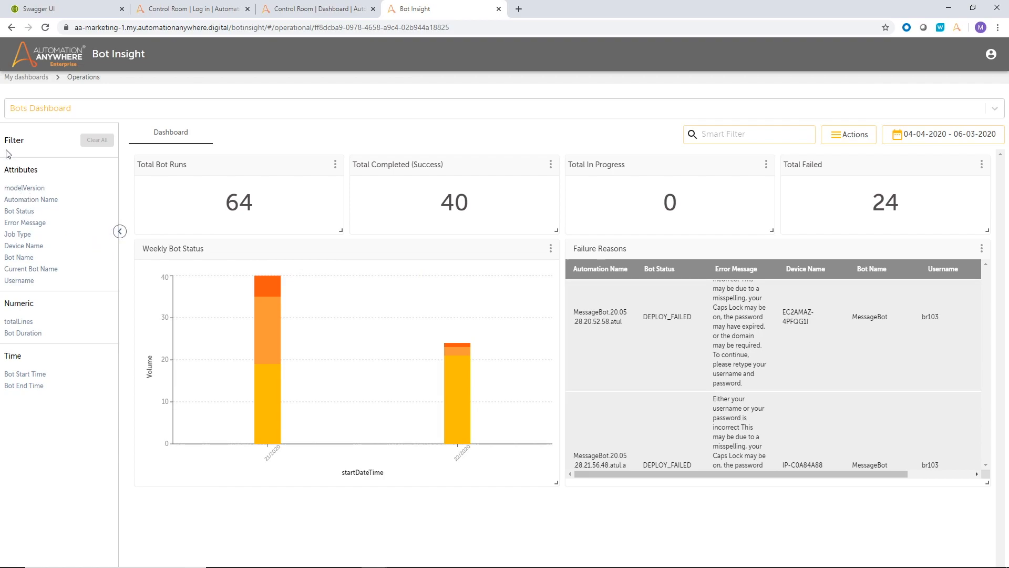
mouse_move(19, 161)
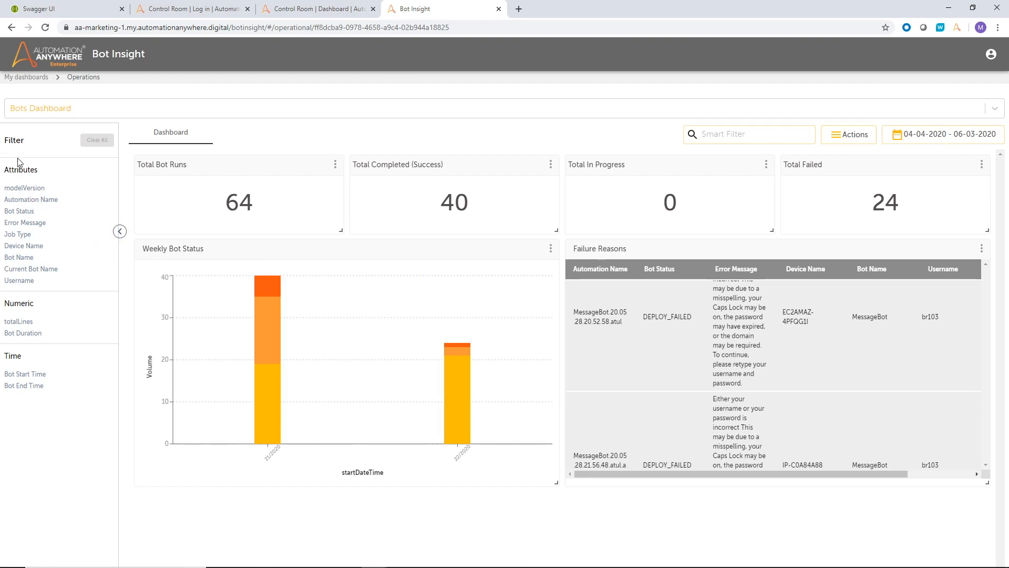
Step: Review the Username, Device Name and Automation Name filter attributes without applying any
click(19, 281)
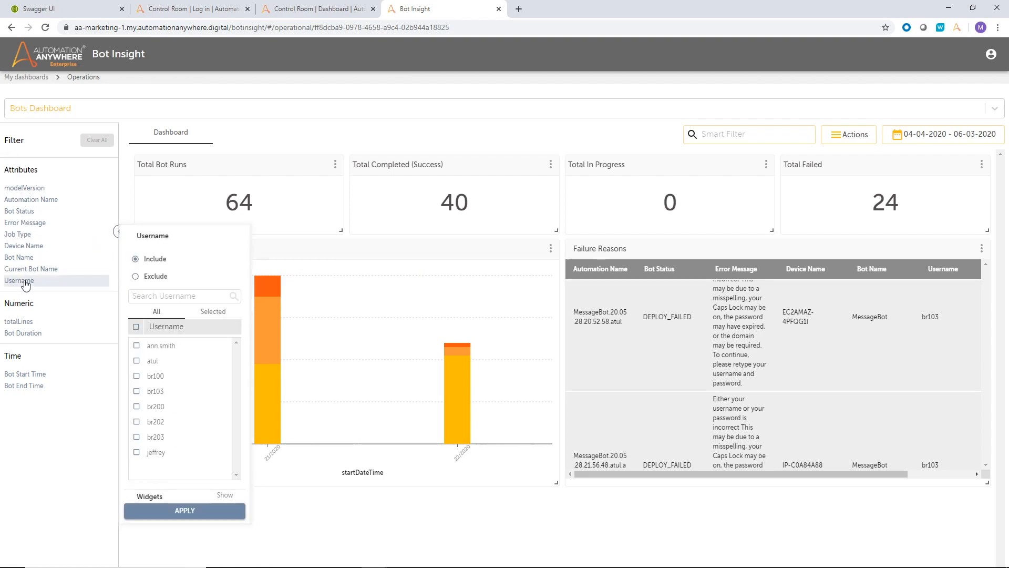
click(25, 245)
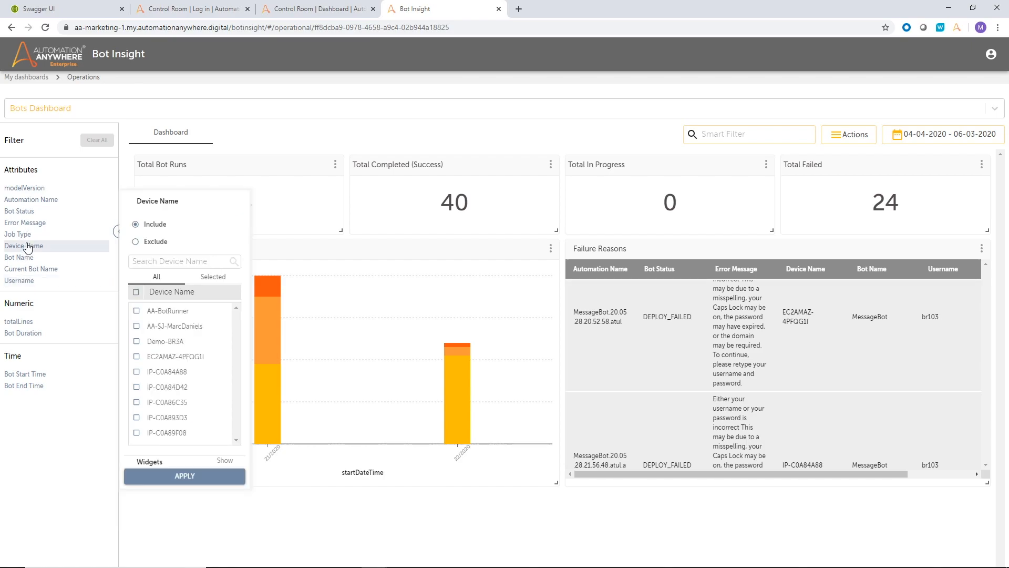
click(31, 199)
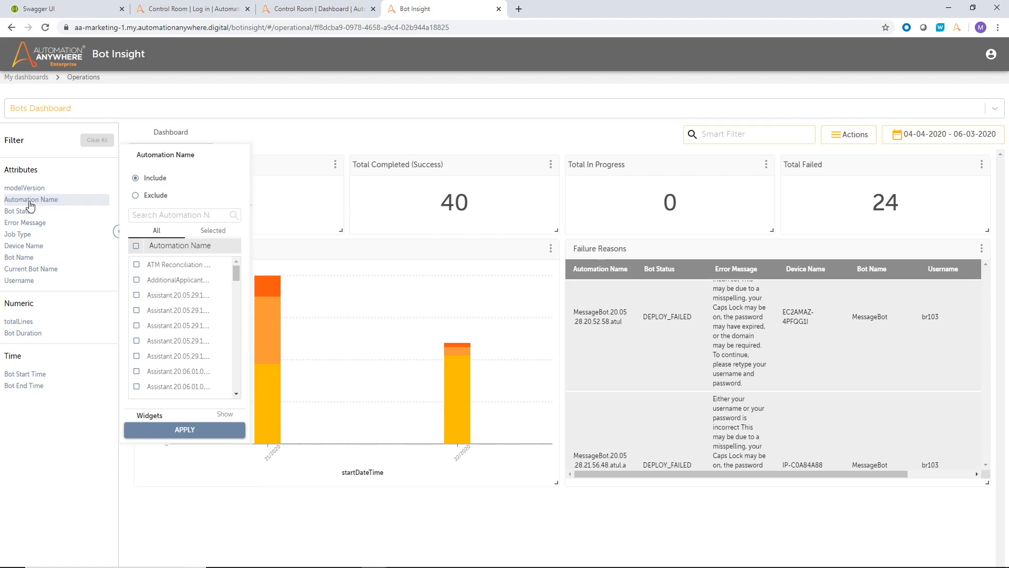
mouse_move(38, 203)
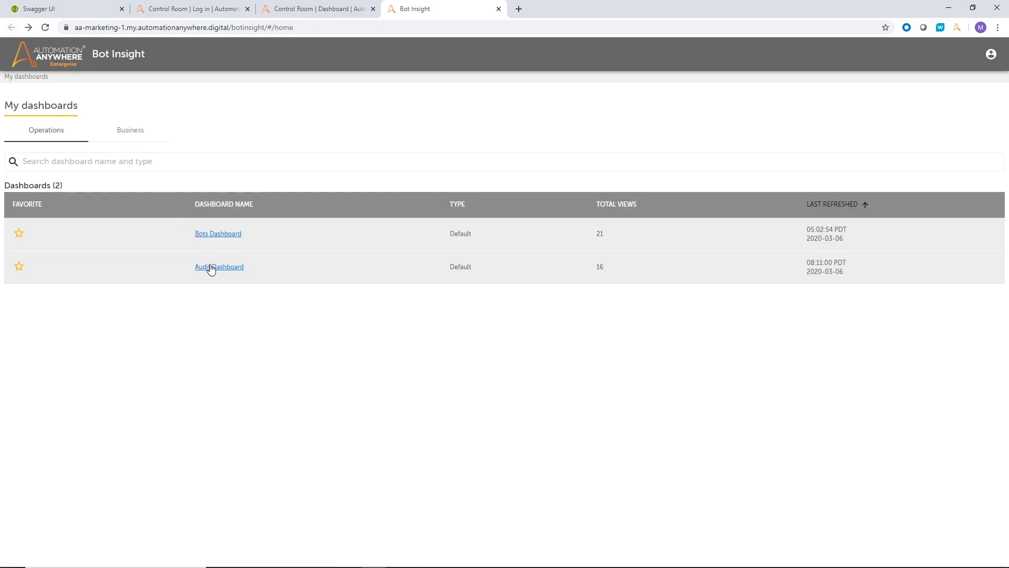
Step: View the Audit Dashboard's event distributions by activity type, user name and source
click(219, 266)
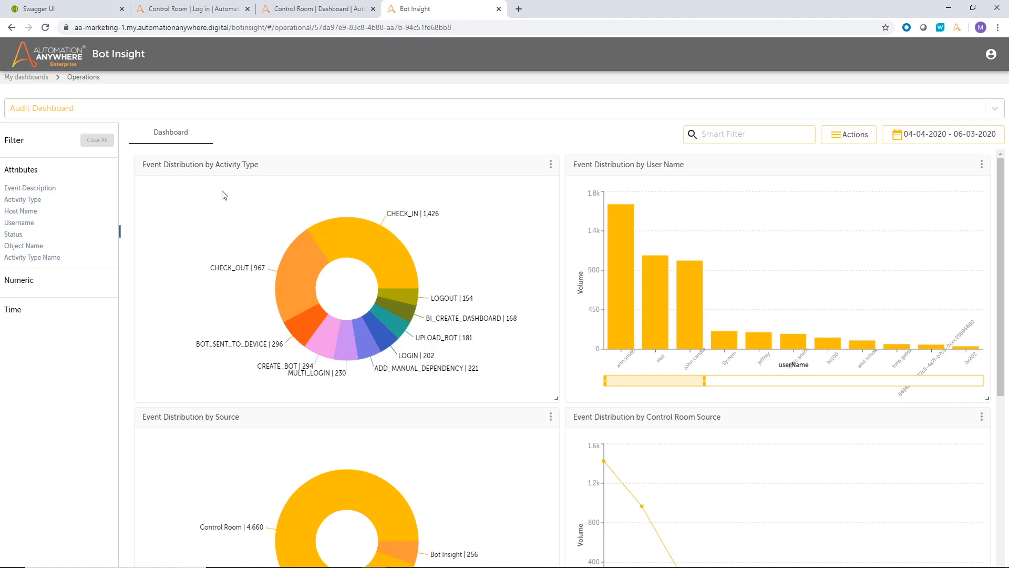
mouse_move(640, 166)
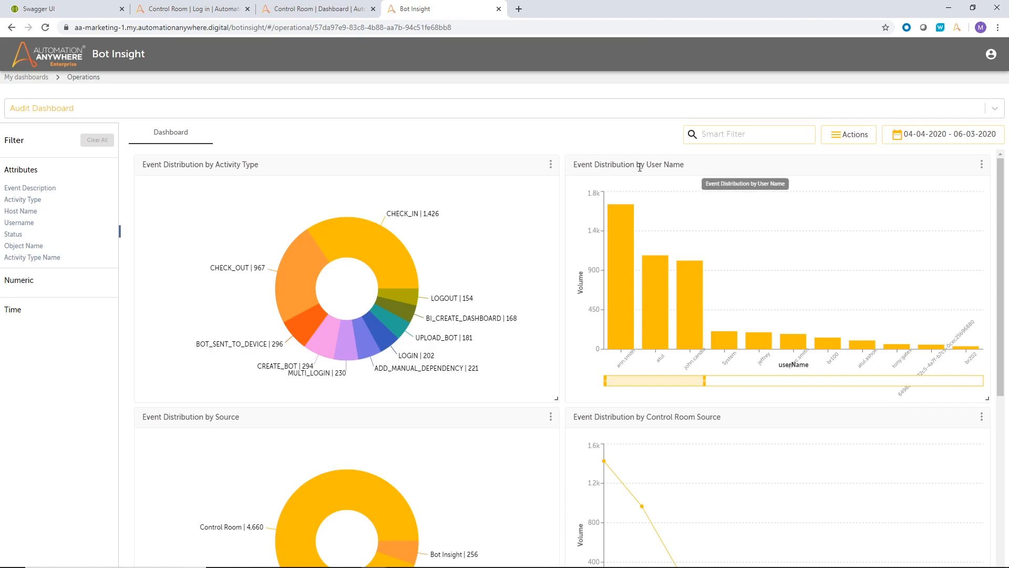
mouse_move(346, 242)
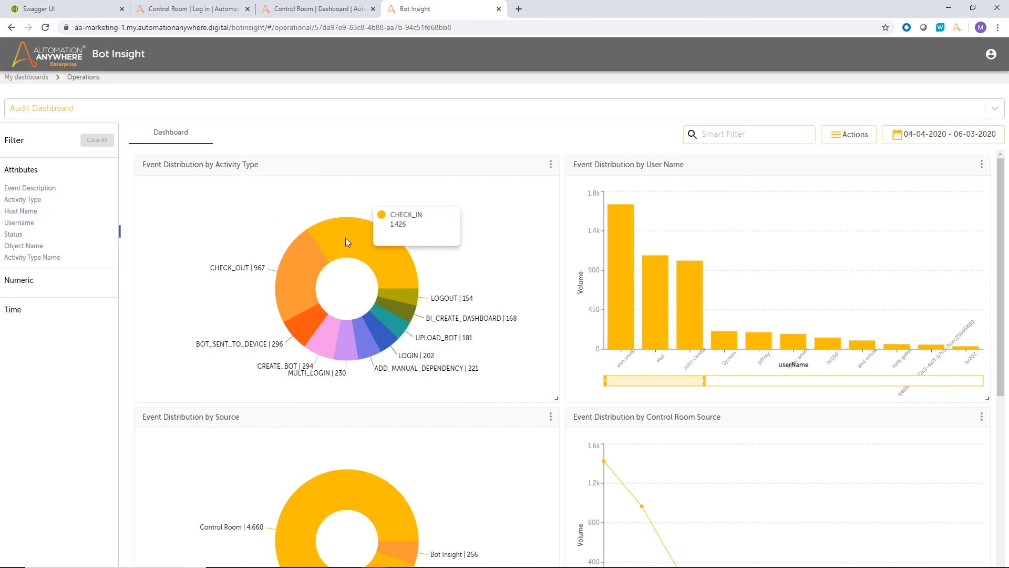
mouse_move(369, 337)
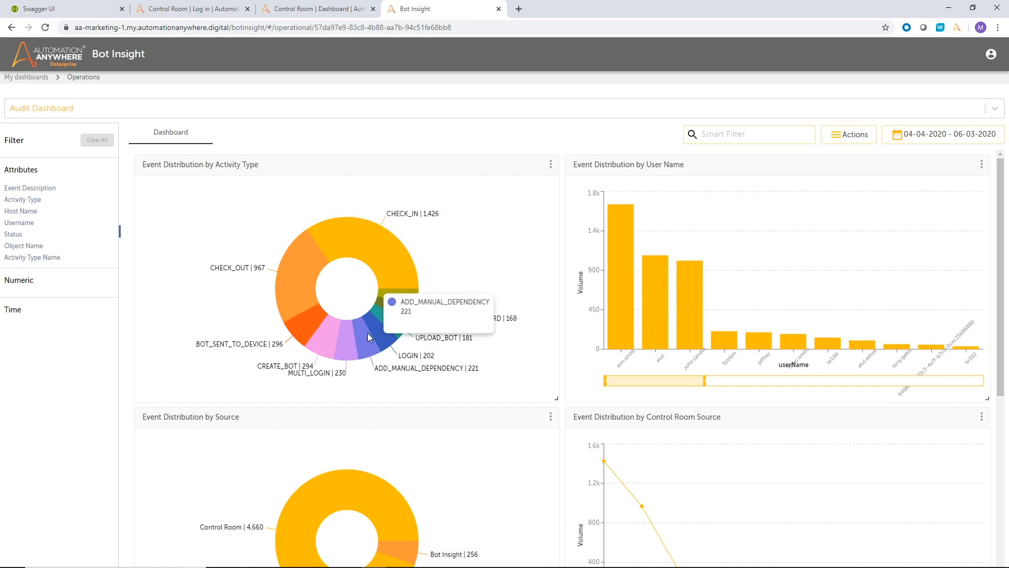
mouse_move(591, 301)
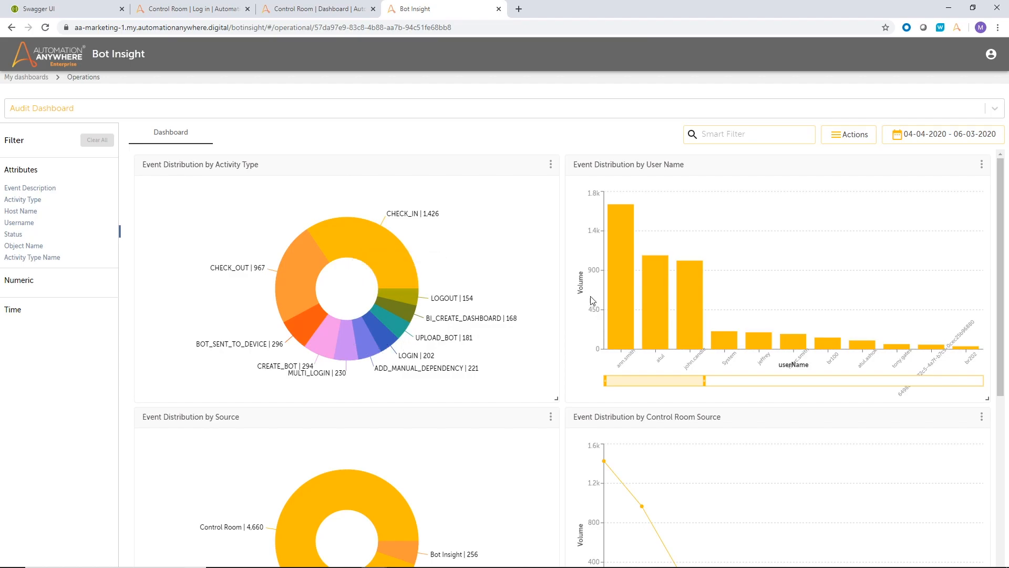
mouse_move(661, 315)
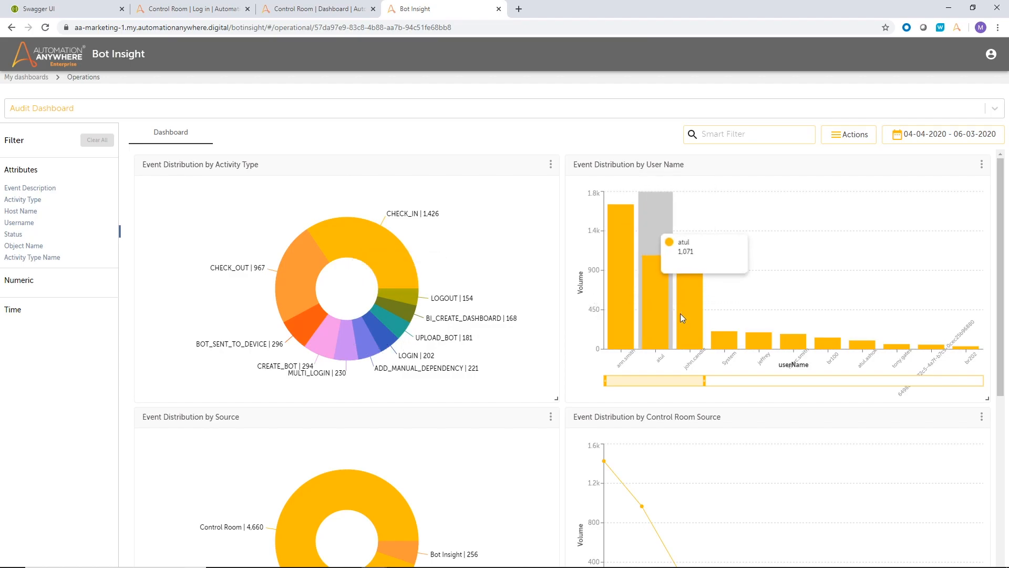
mouse_move(687, 317)
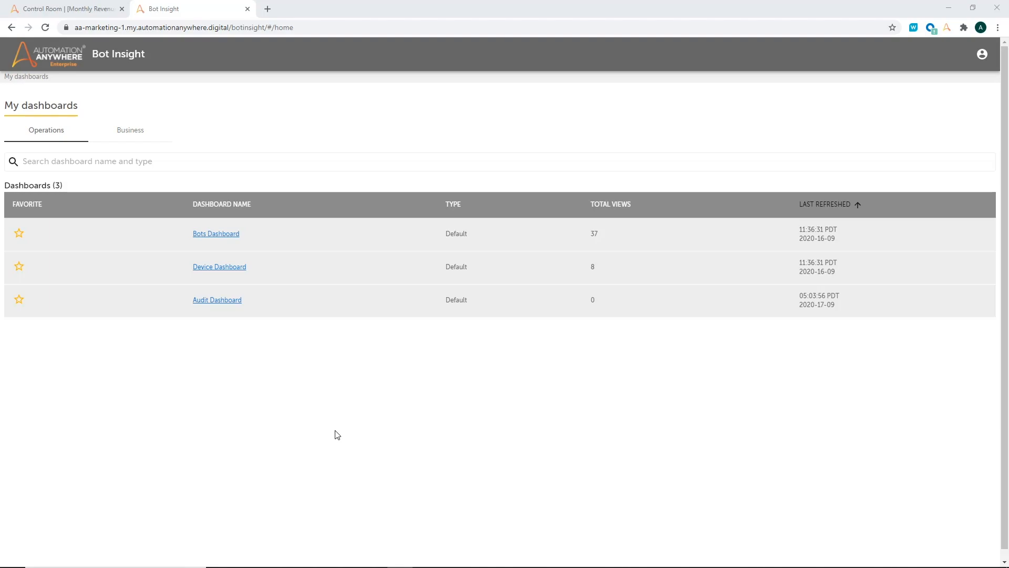
mouse_move(327, 416)
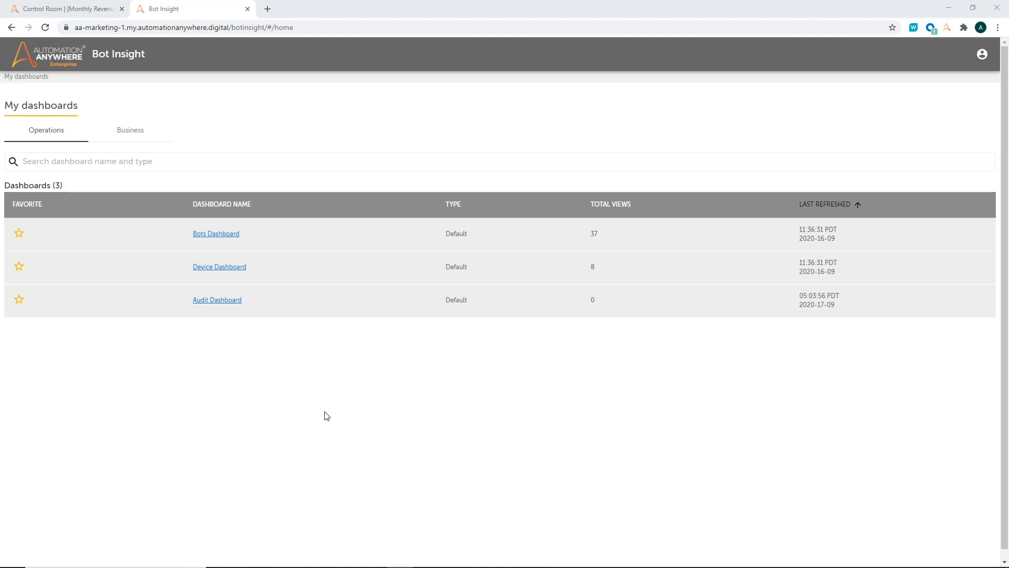
mouse_move(219, 266)
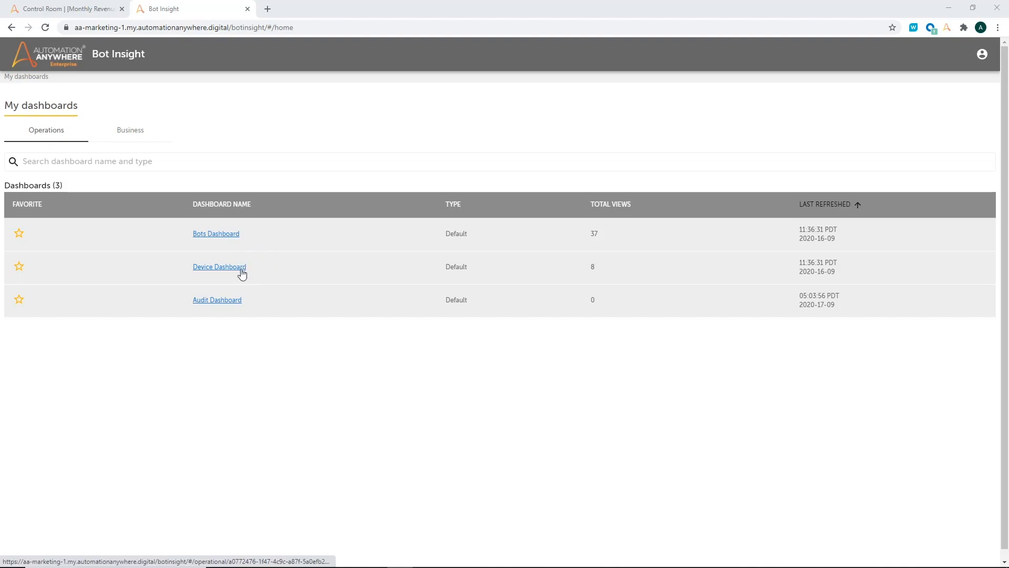
click(218, 266)
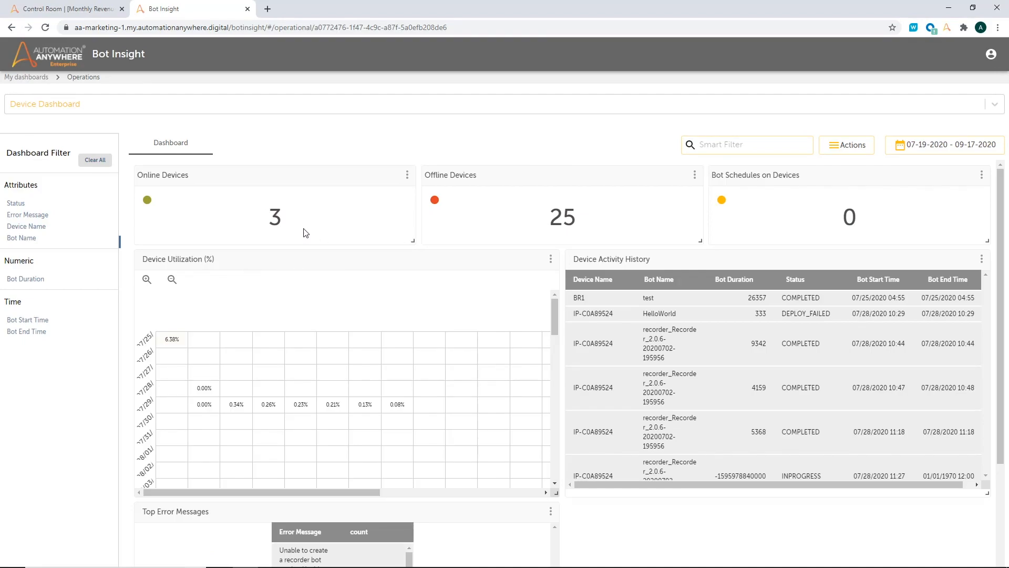
mouse_move(747, 243)
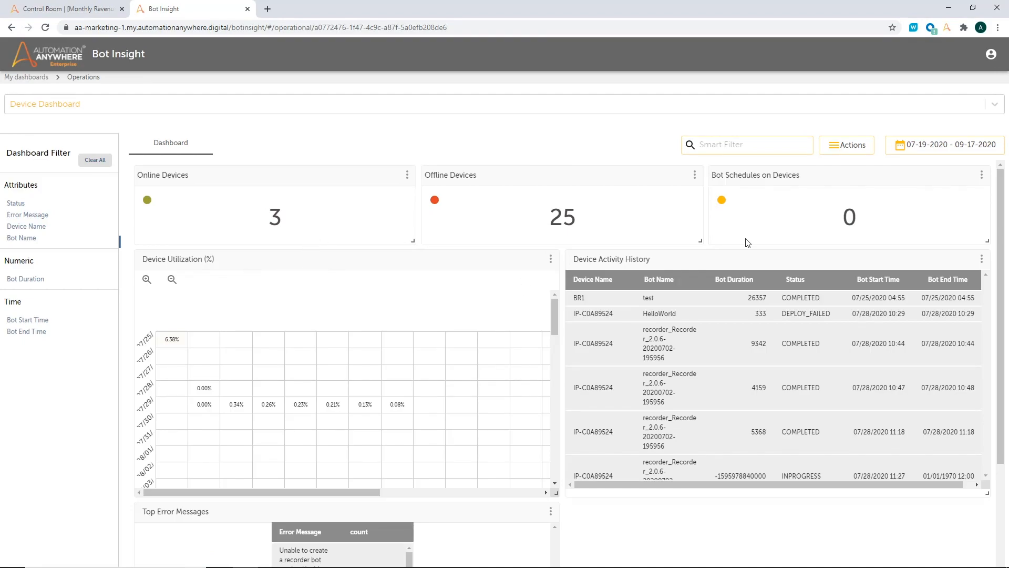
mouse_move(325, 427)
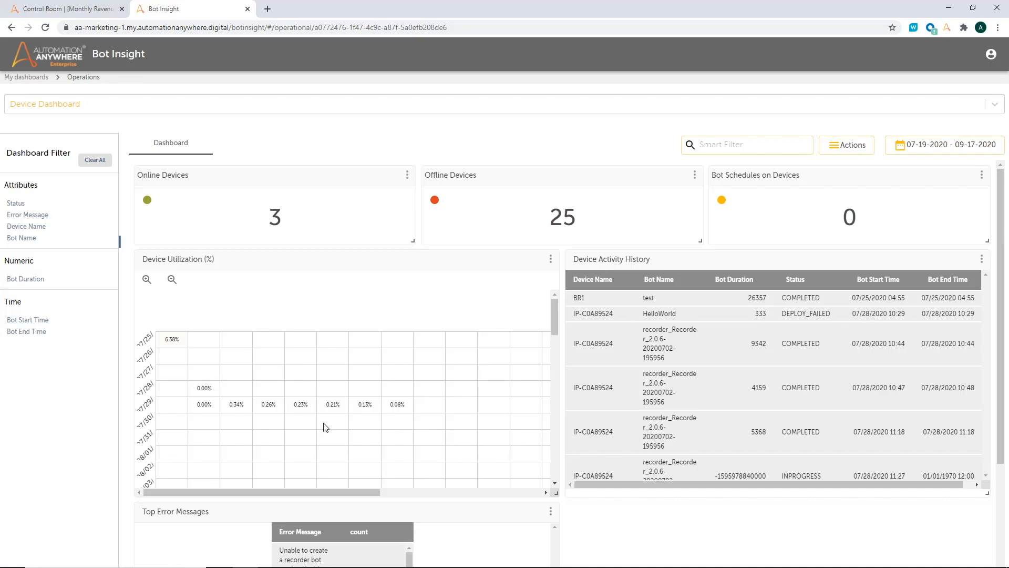
mouse_move(147, 359)
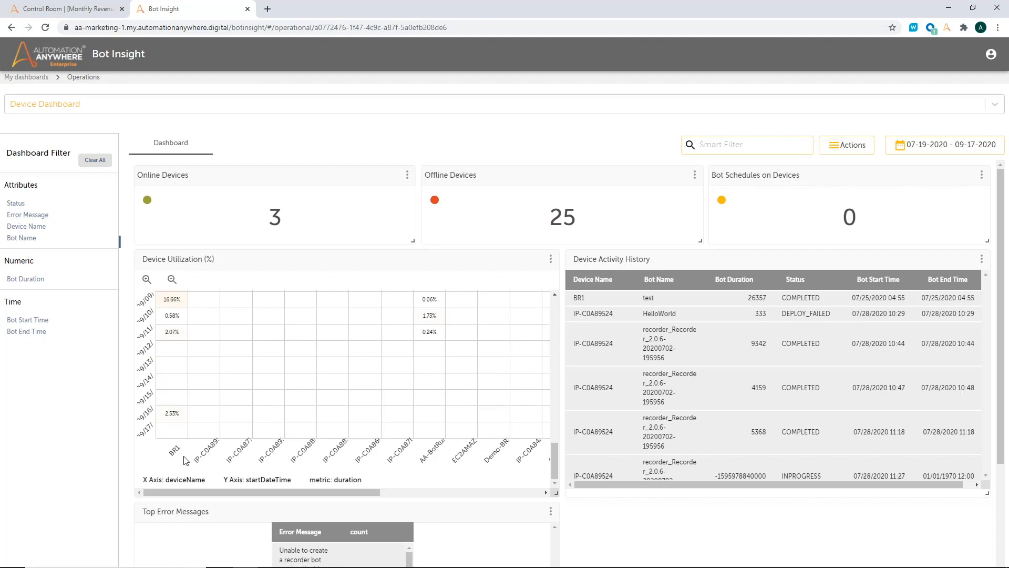
mouse_move(177, 460)
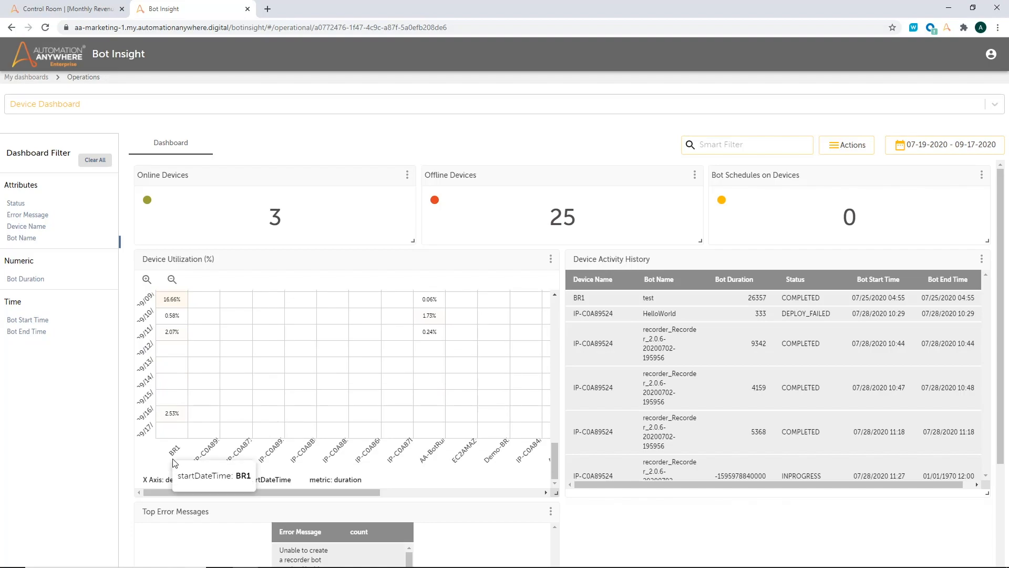
mouse_move(454, 484)
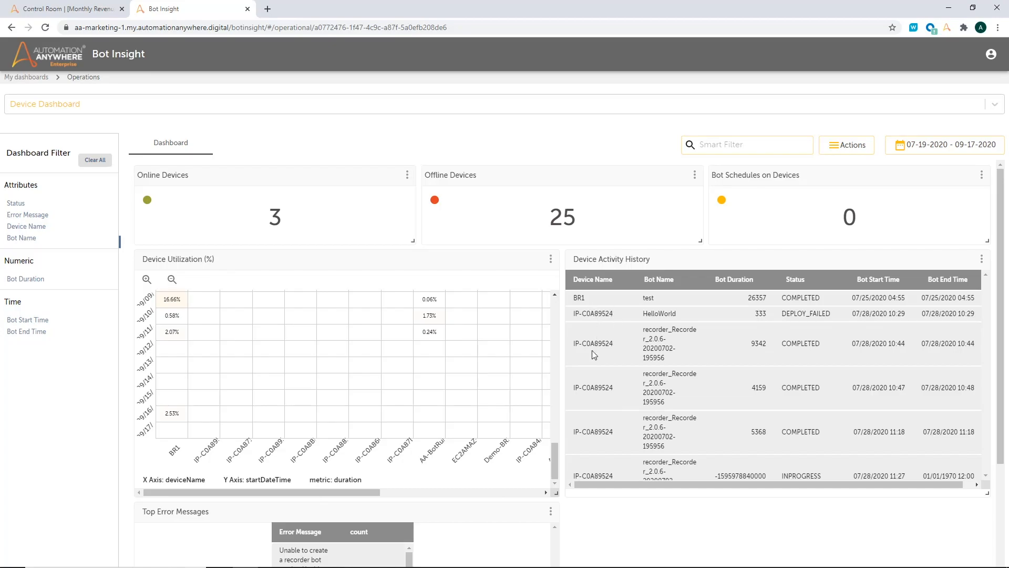
mouse_move(967, 311)
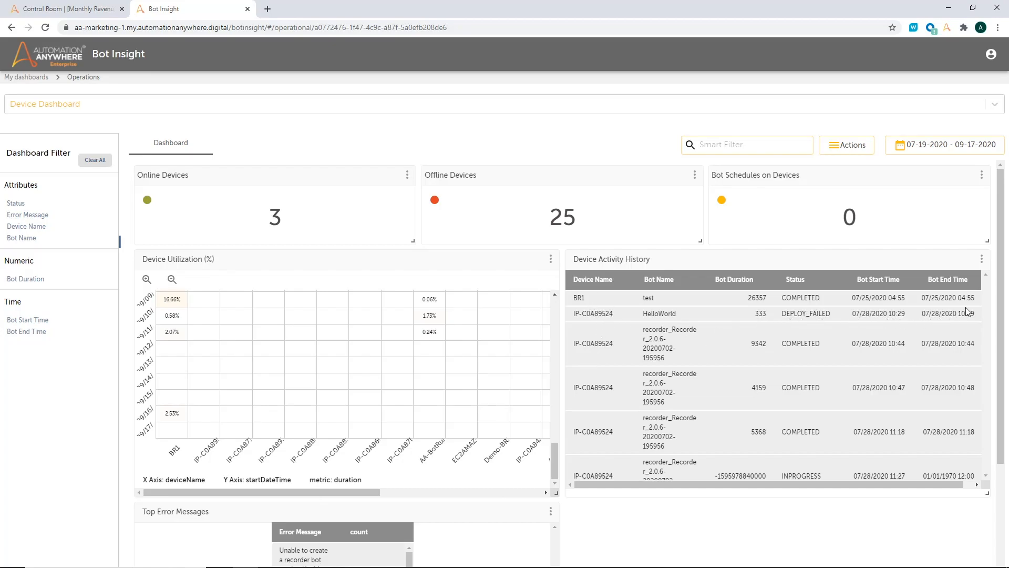
scroll(down, 3)
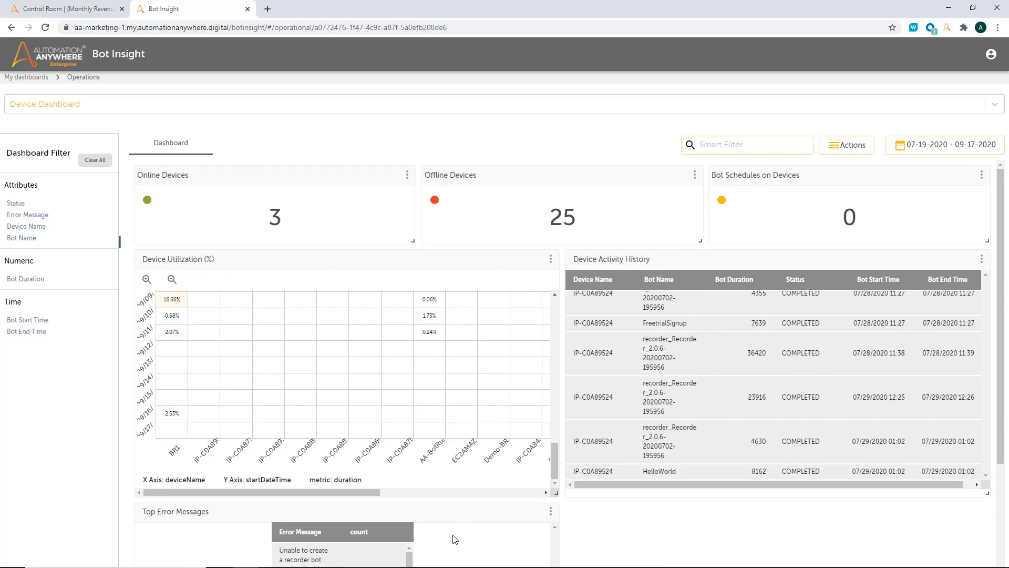
scroll(down, 3)
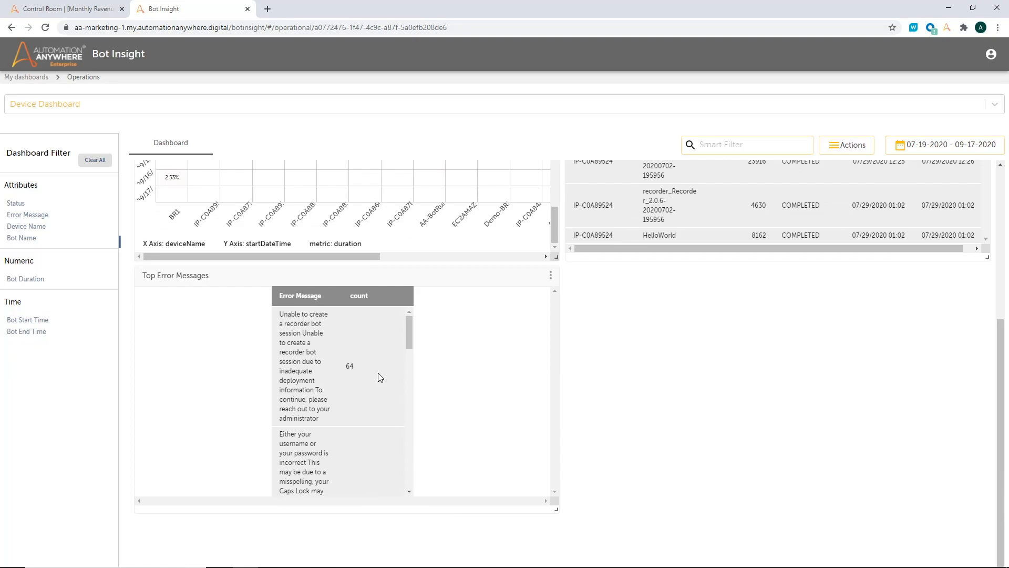
scroll(down, 3)
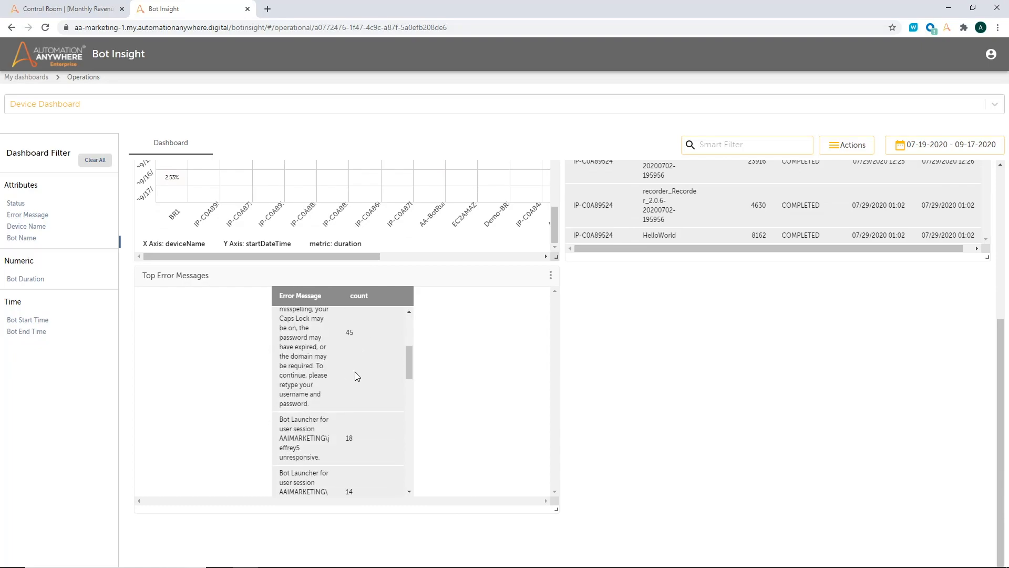
scroll(up, 3)
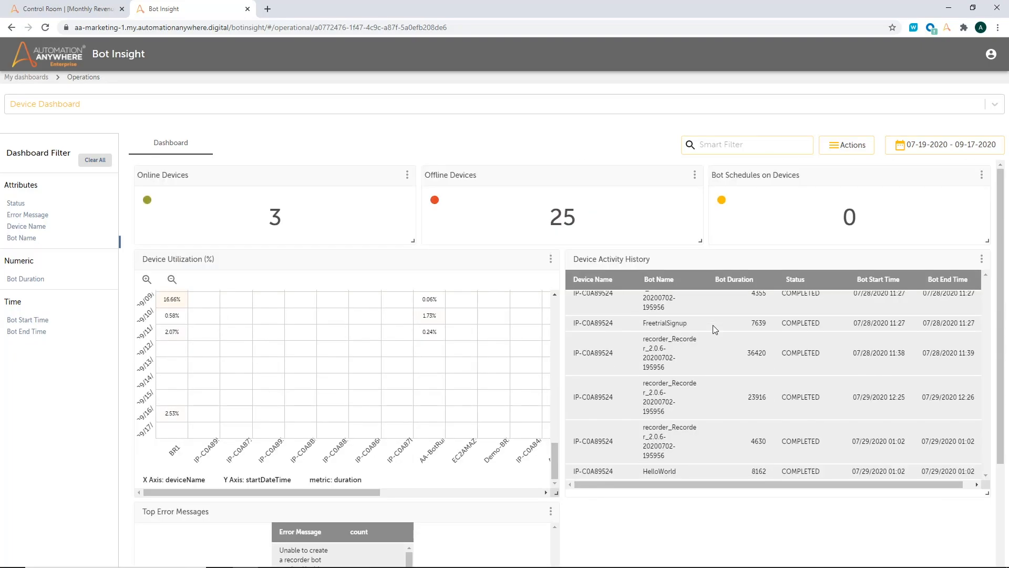
mouse_move(58, 231)
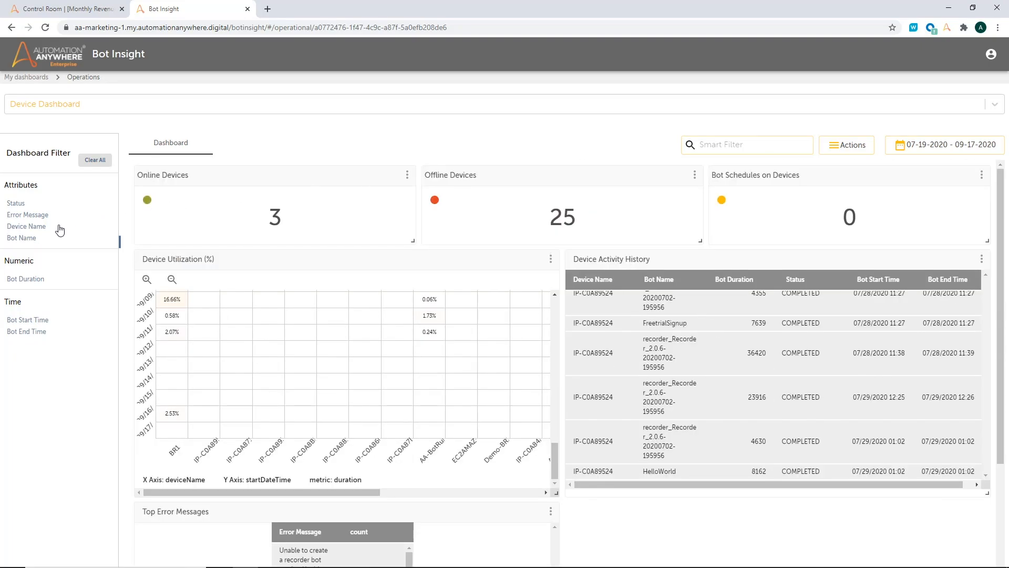
Step: Filter the Device Dashboard by Device Name to BR1 only and apply it
click(27, 226)
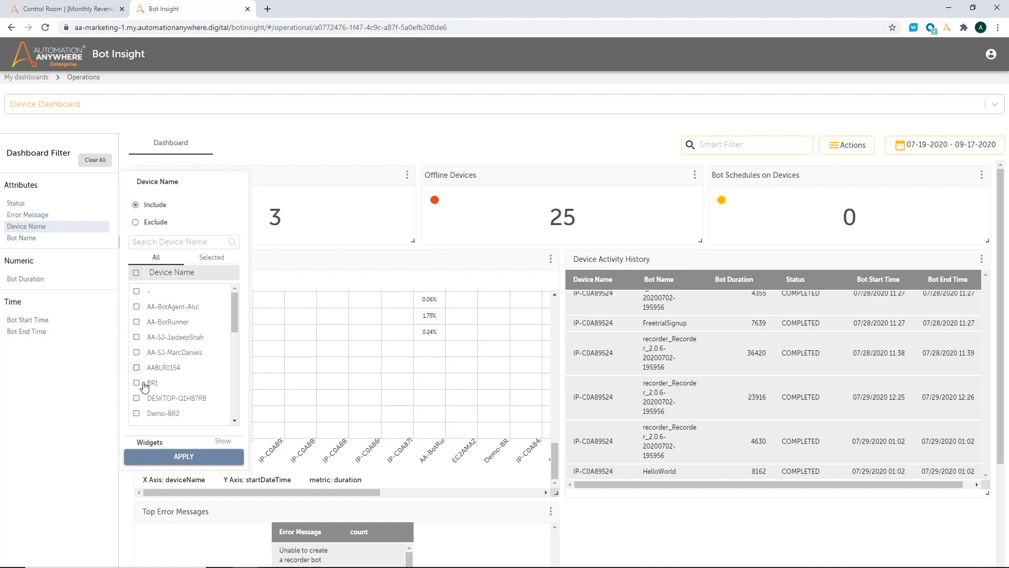
click(135, 383)
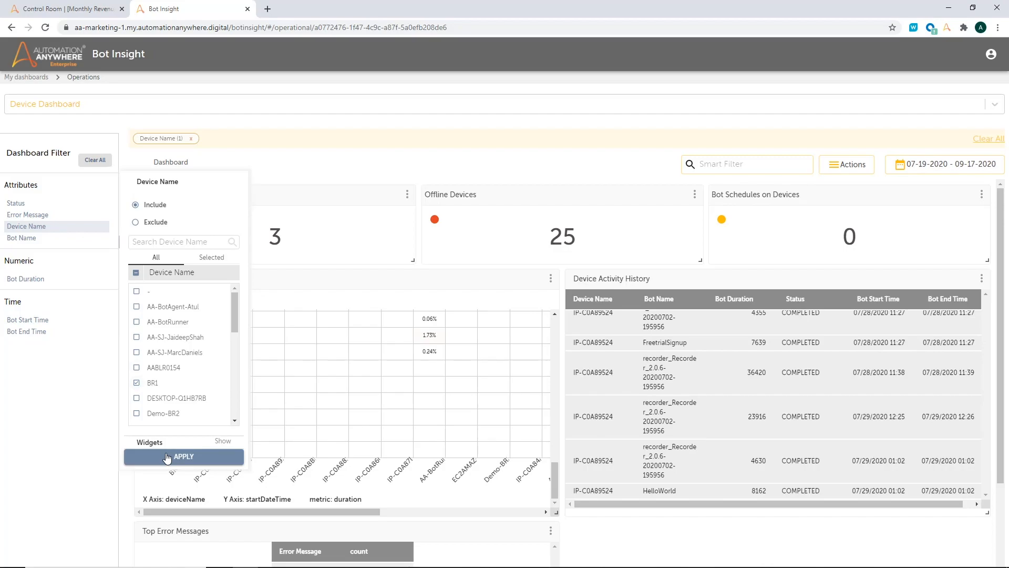
click(183, 456)
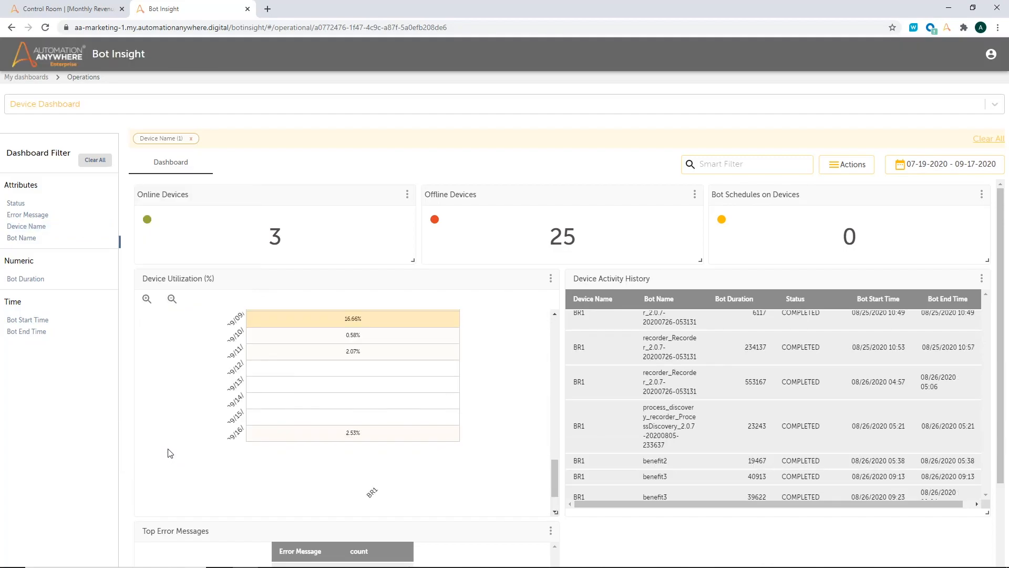
mouse_move(312, 319)
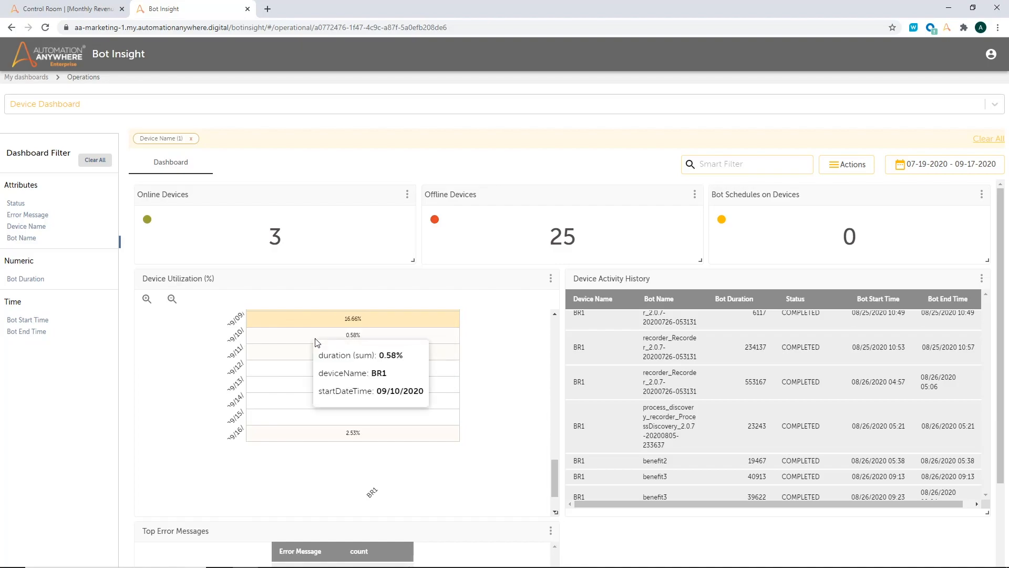
mouse_move(309, 444)
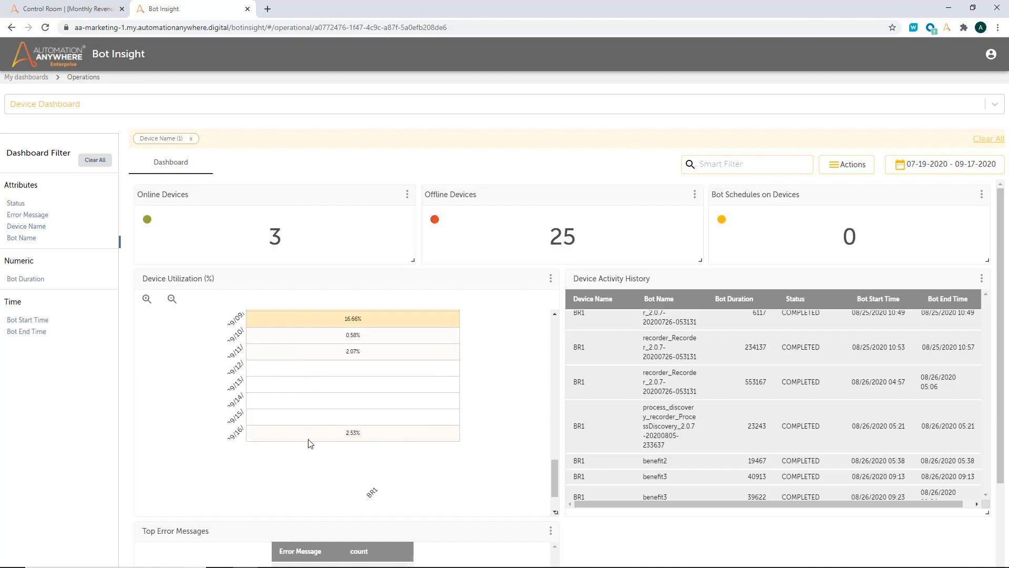
mouse_move(954, 169)
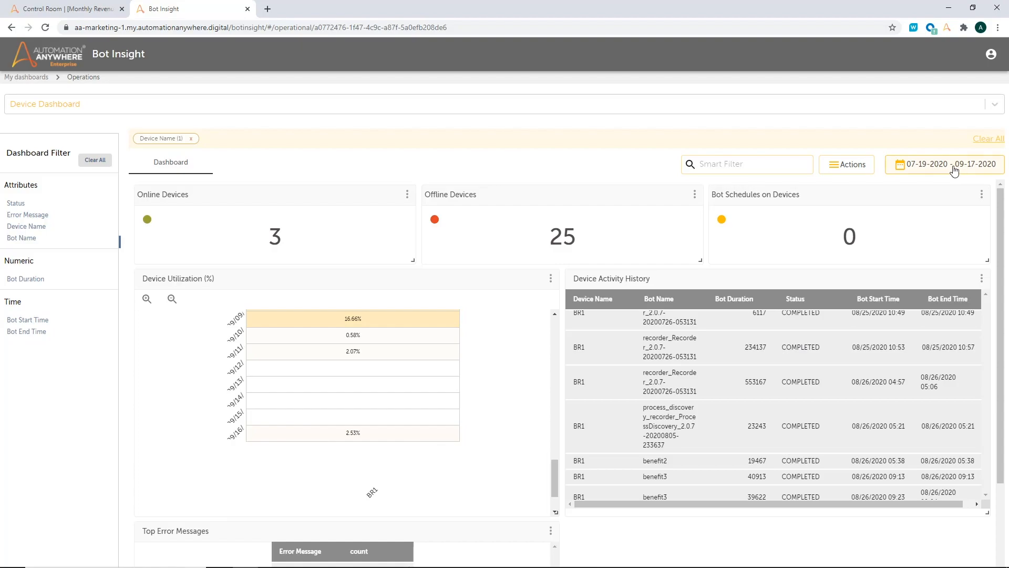
Step: Set the date range to Last Week (09-06-2020 to 09-12-2020) after trying This Month
click(949, 164)
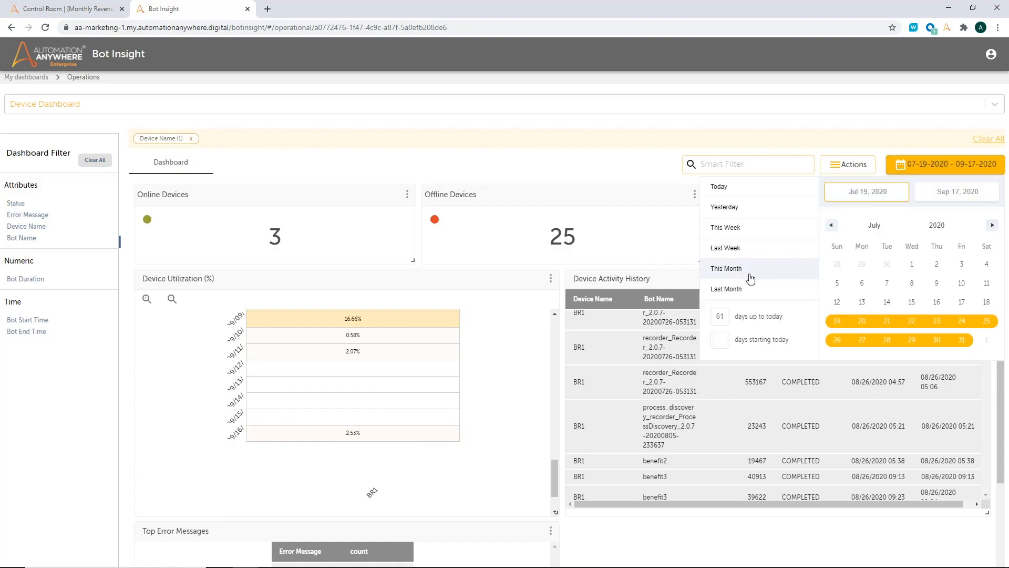
click(727, 268)
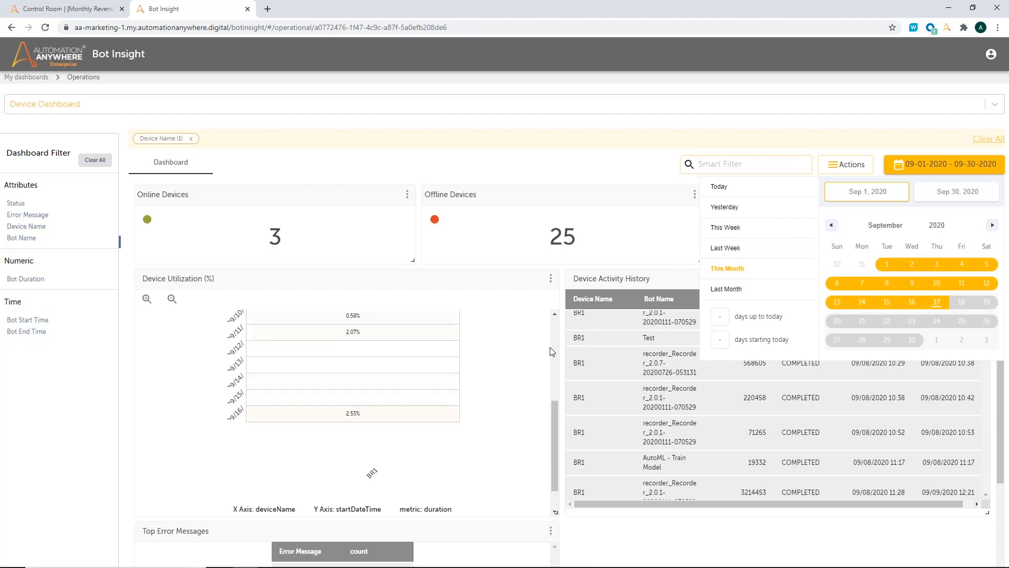
mouse_move(412, 372)
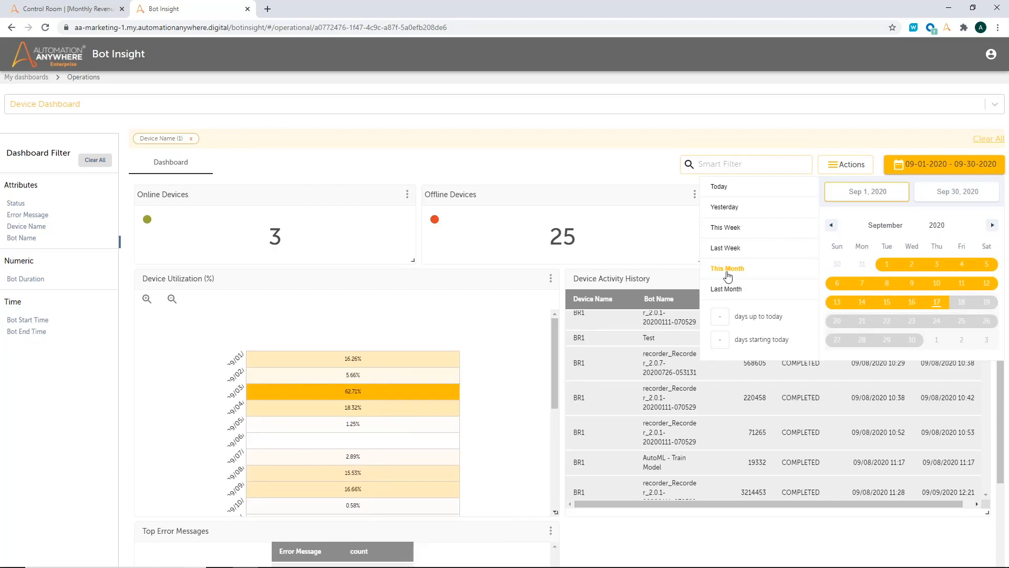
click(726, 248)
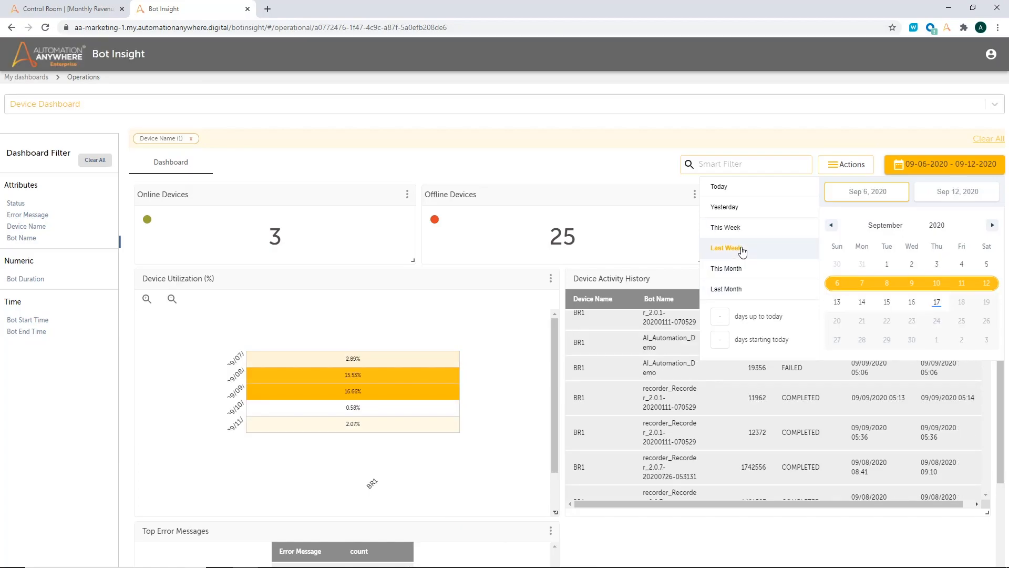
click(521, 314)
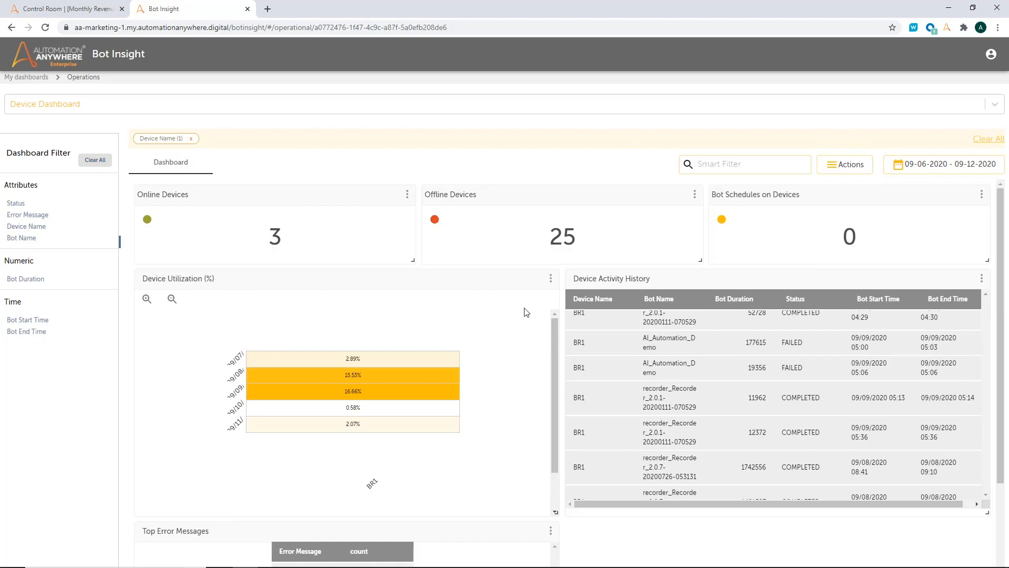
mouse_move(624, 351)
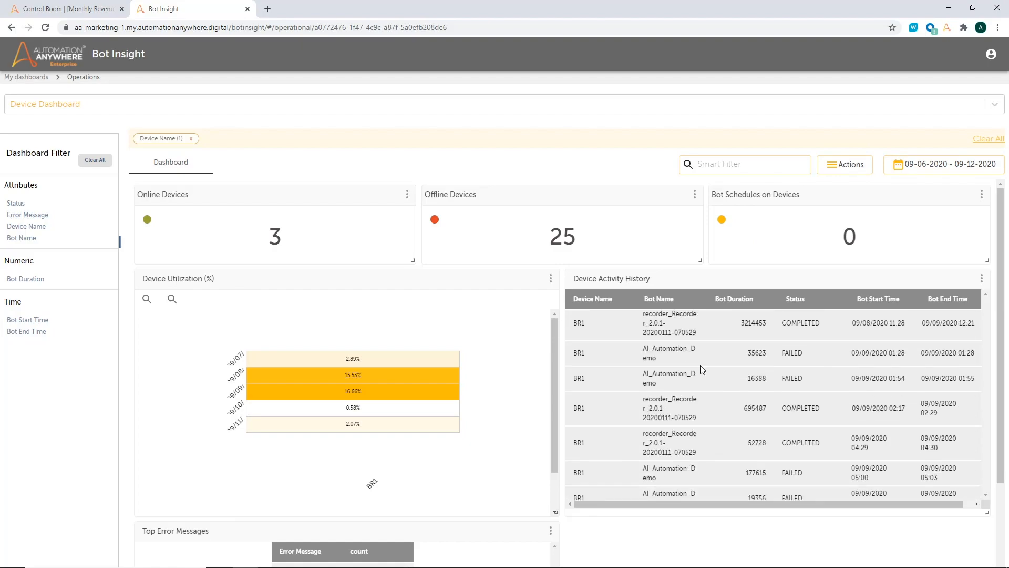
scroll(down, 3)
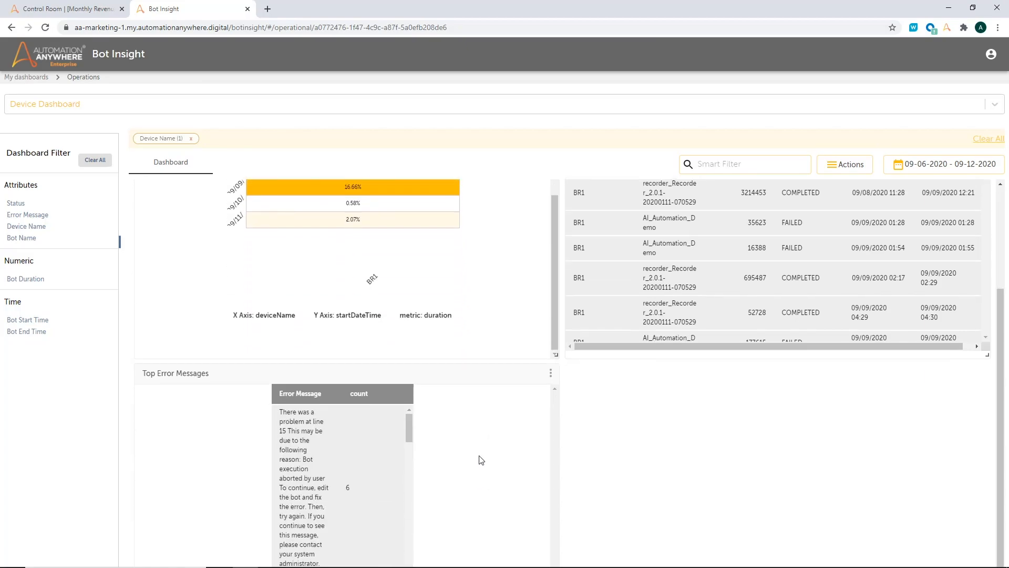